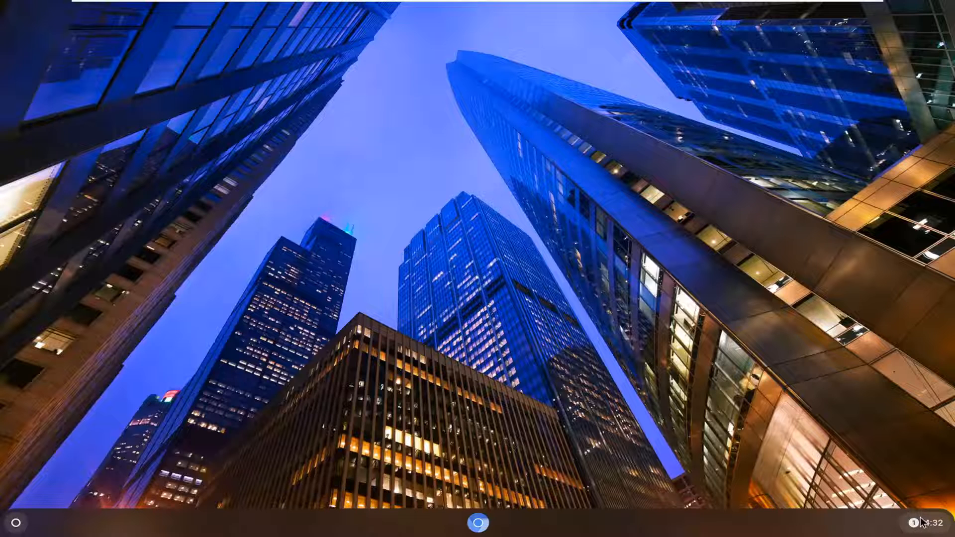
- Open system Settings from the quick settings panel's gear icon
left_click(921, 523)
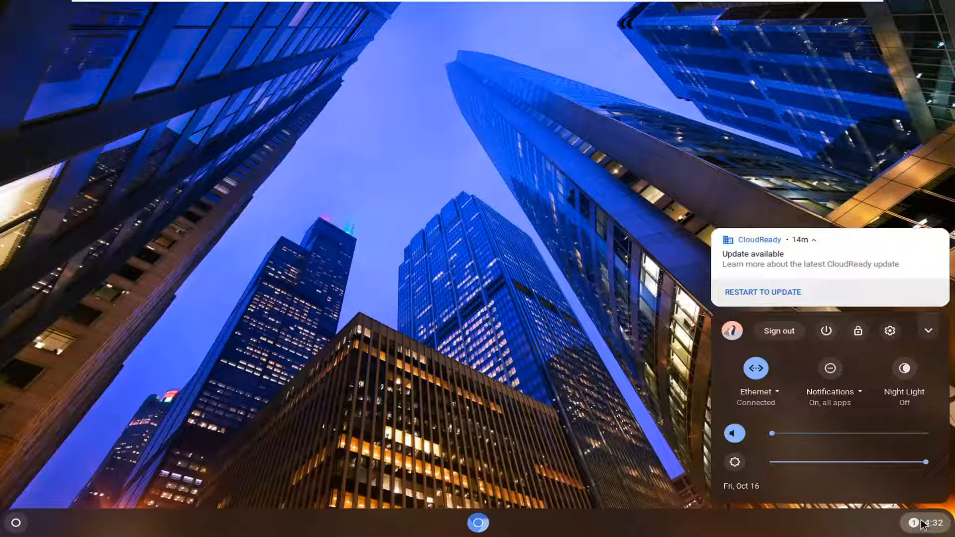
mouse_move(889, 330)
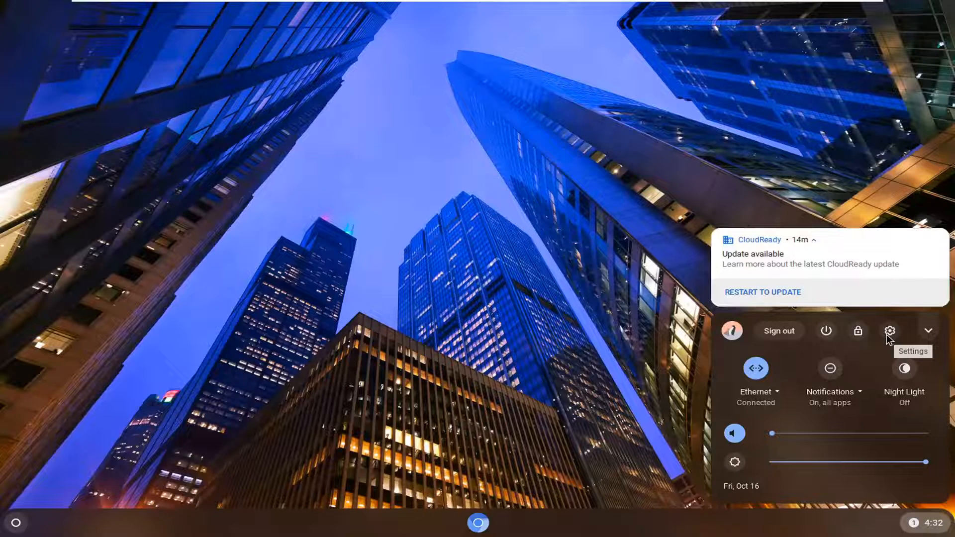
left_click(890, 330)
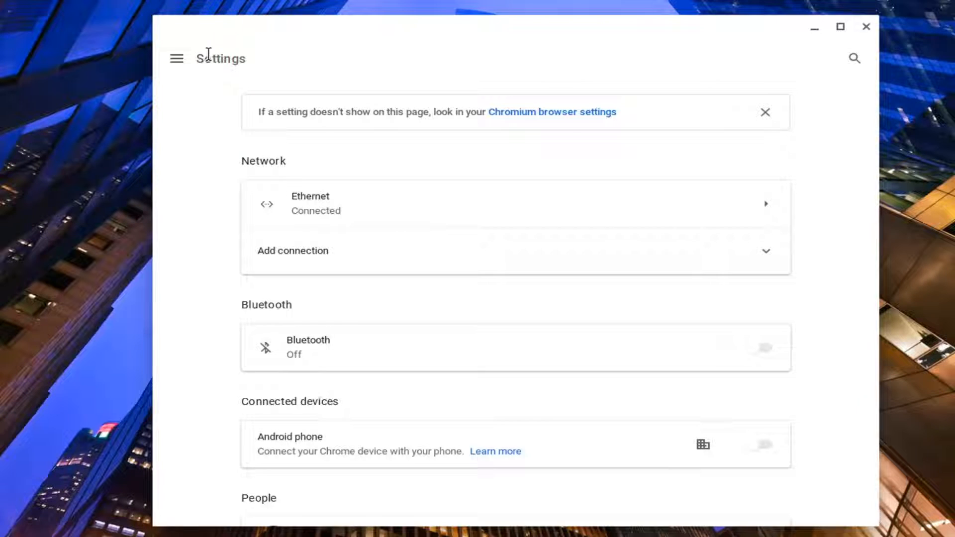
- Go to the Displays page under the Device section of Settings
left_click(176, 59)
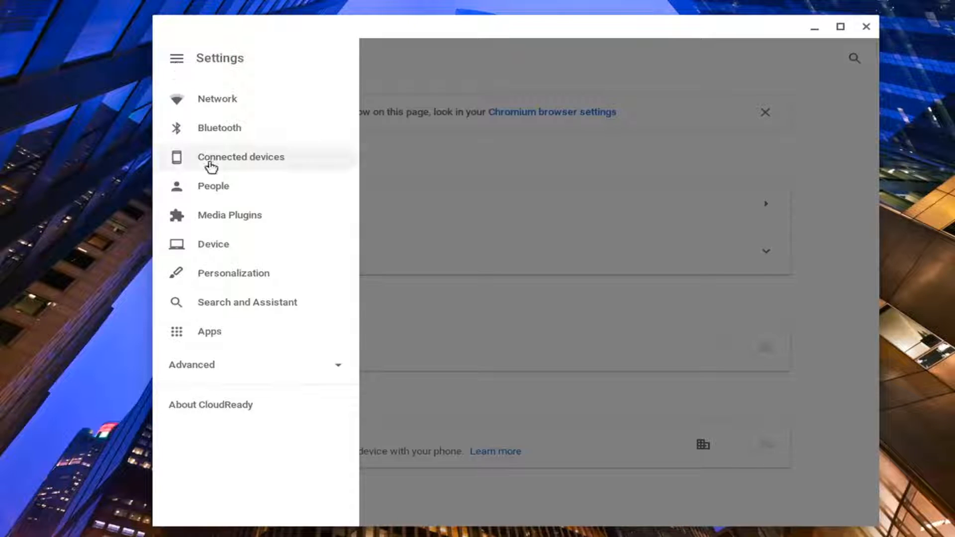
left_click(212, 244)
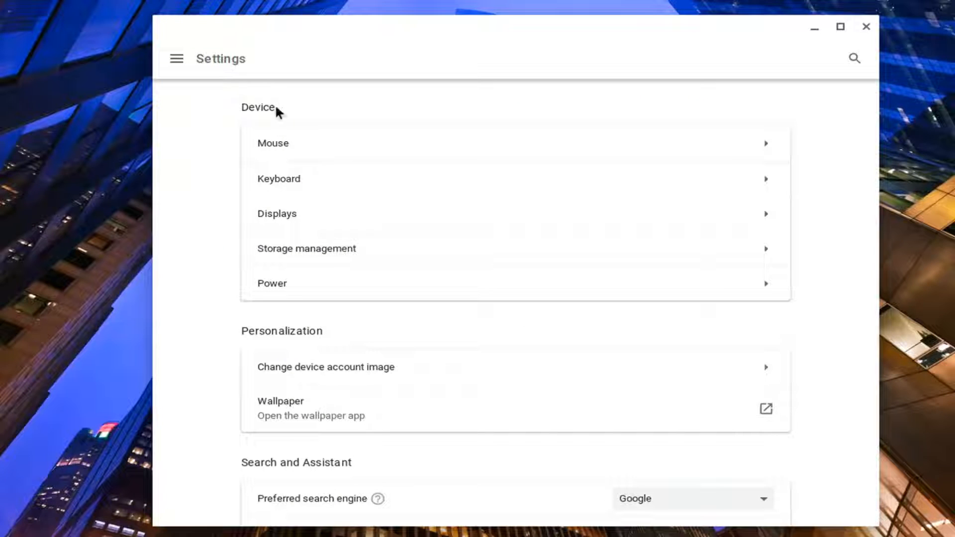
left_click(277, 213)
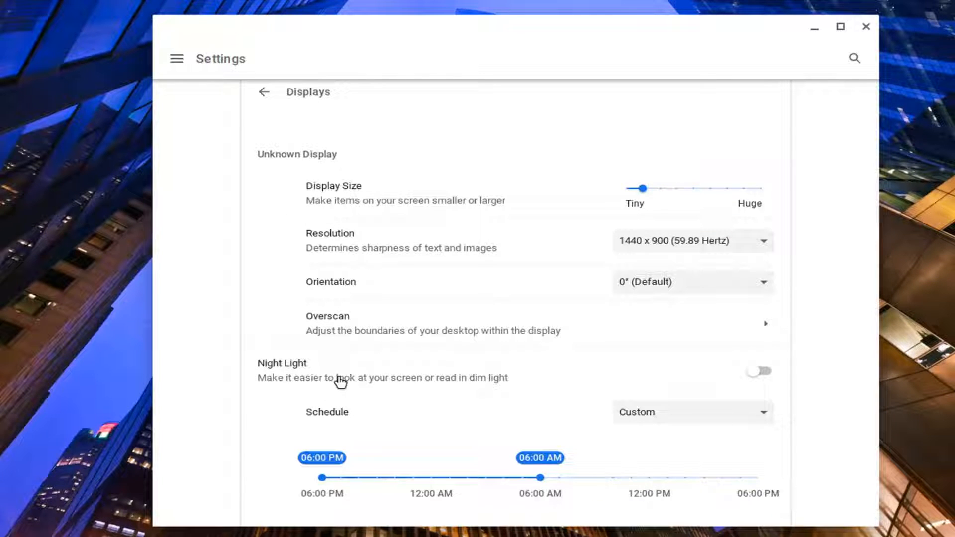
mouse_move(551, 382)
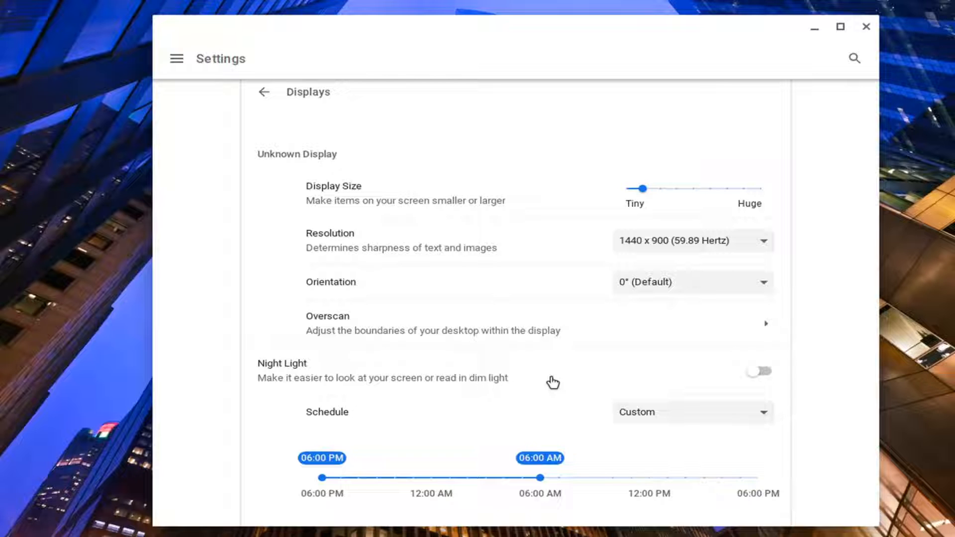
- Turn Night Light on and set colour temperature slightly warmer than the coolest end
left_click(757, 371)
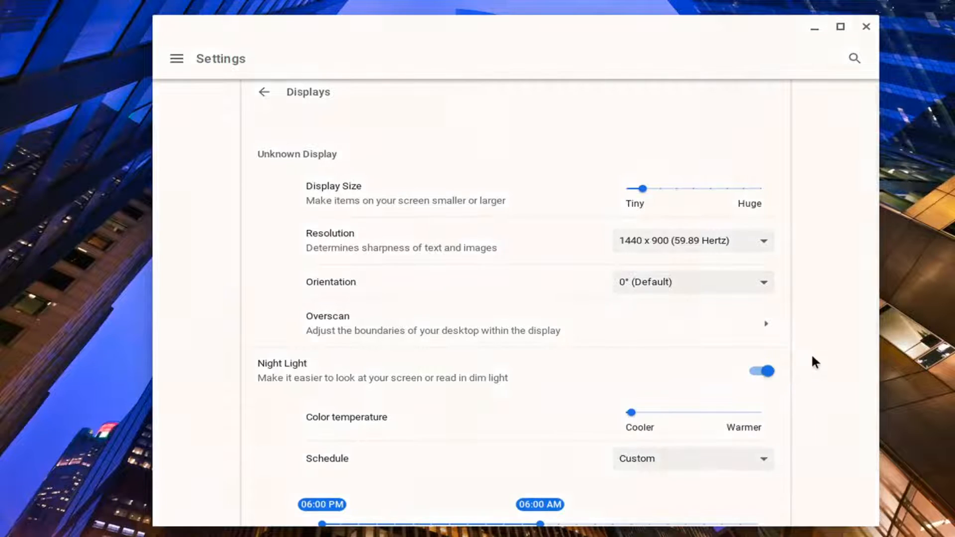
scroll("down", 3)
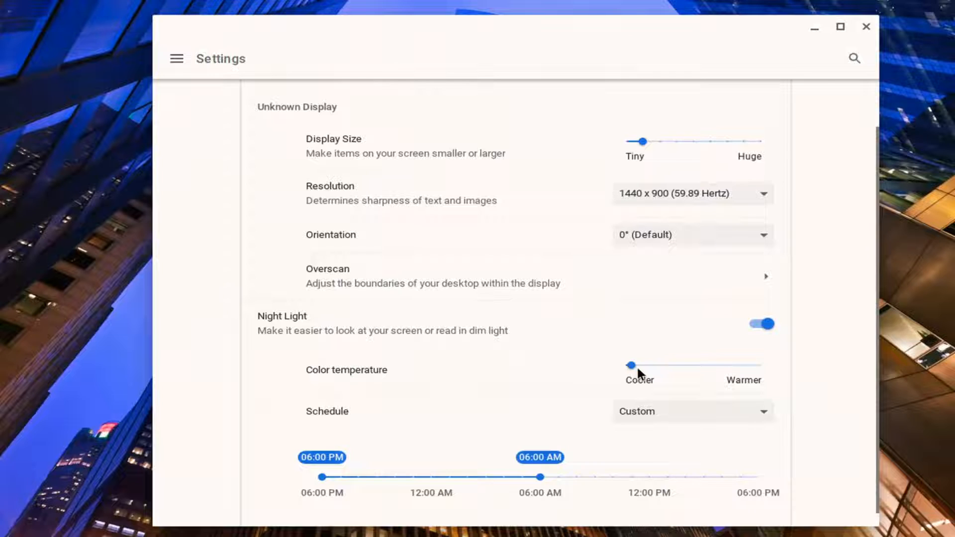
left_click_drag(630, 366, 764, 365)
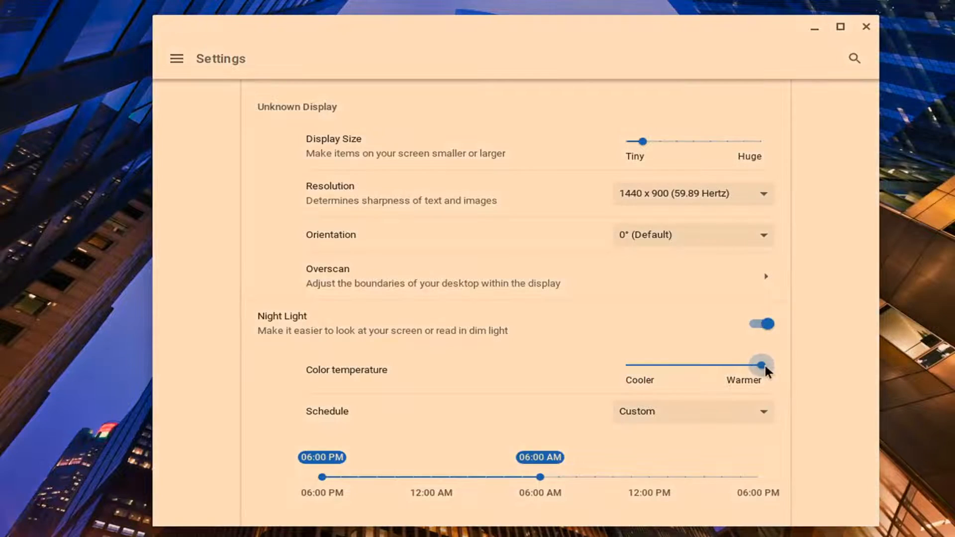
left_click_drag(761, 365, 634, 366)
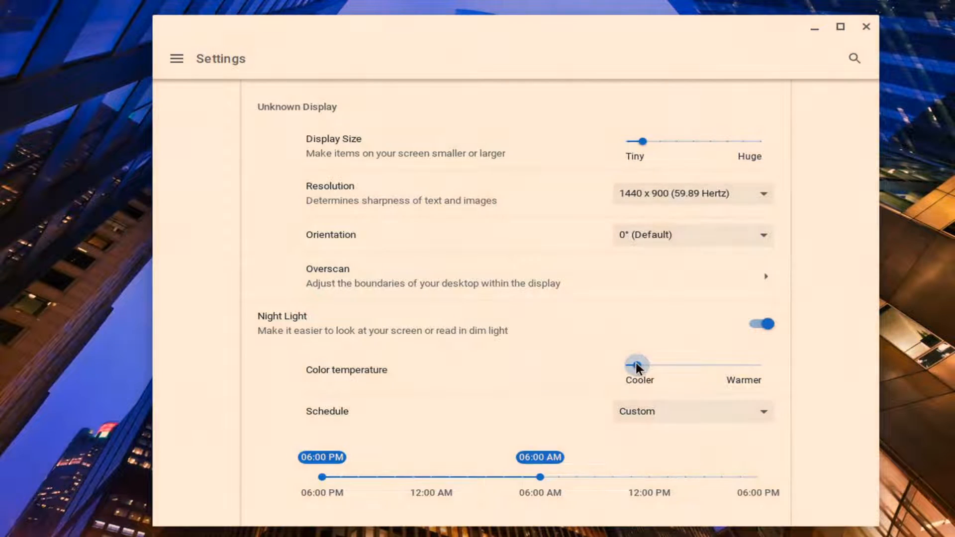
left_click_drag(630, 365, 637, 366)
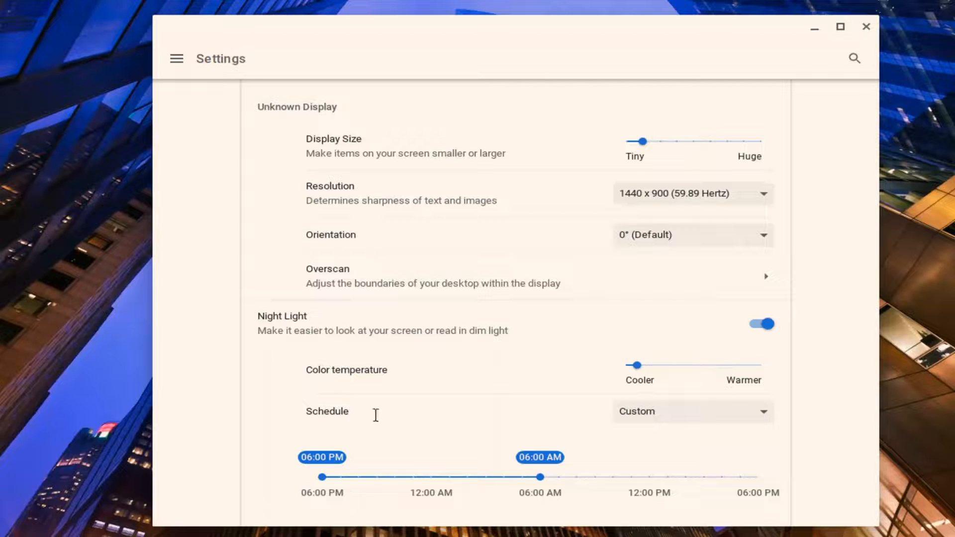
- Choose Never from the Night Light Schedule dropdown
left_click(691, 411)
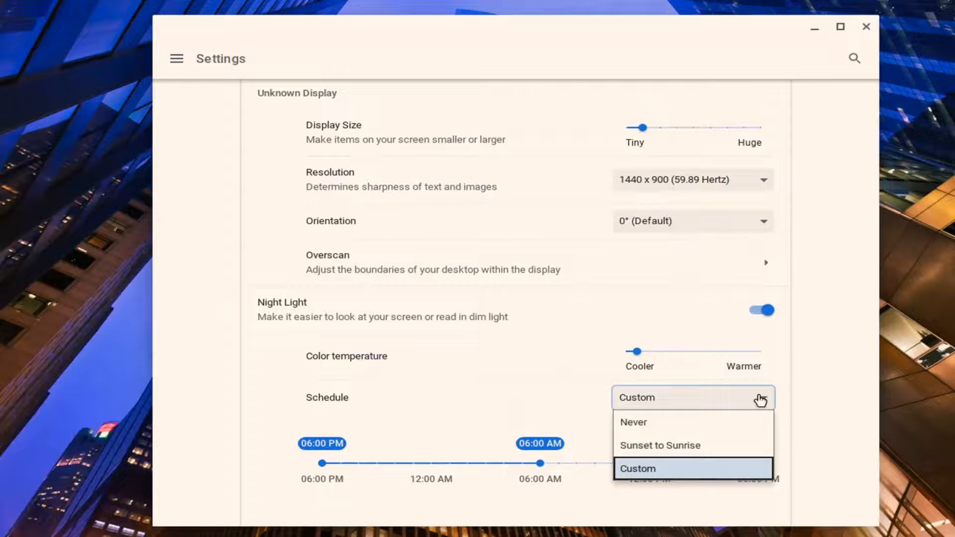
mouse_move(651, 423)
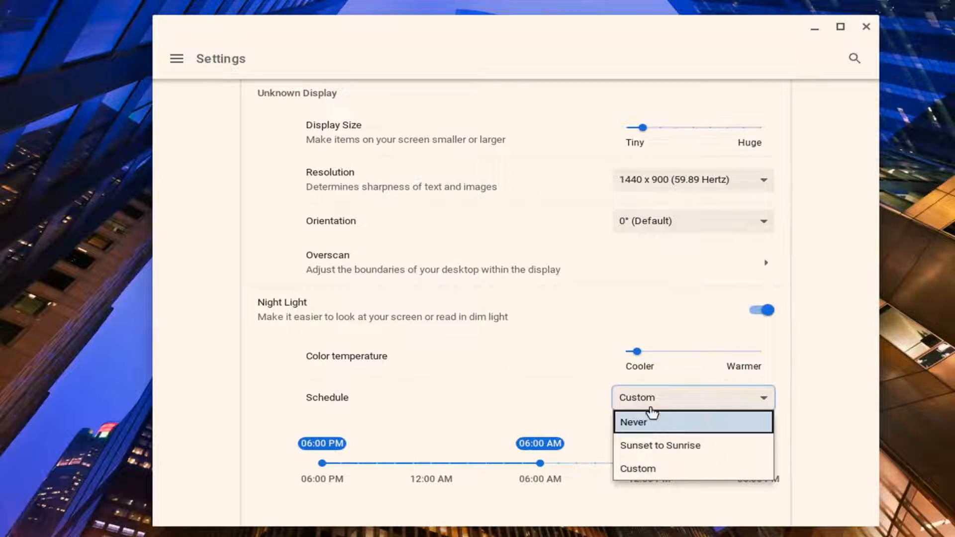
mouse_move(646, 469)
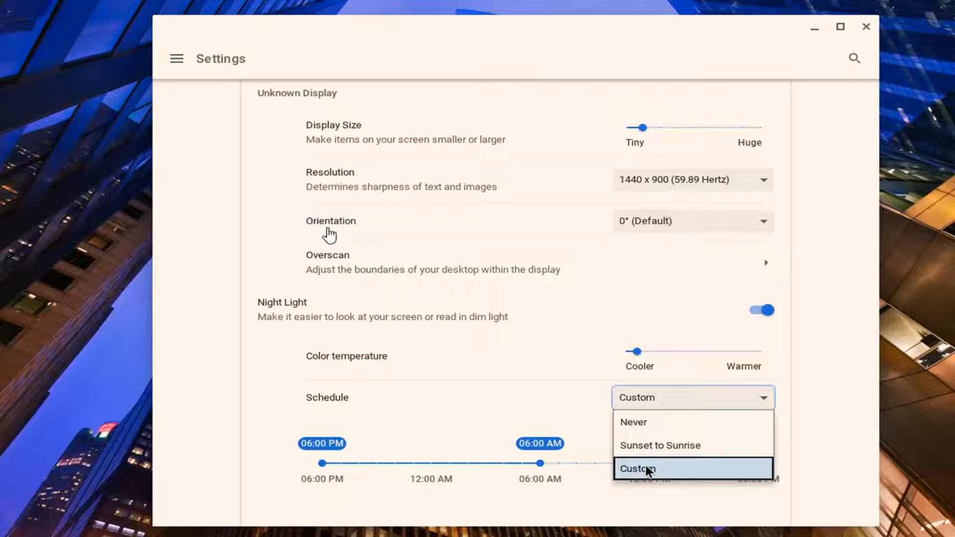
mouse_move(621, 490)
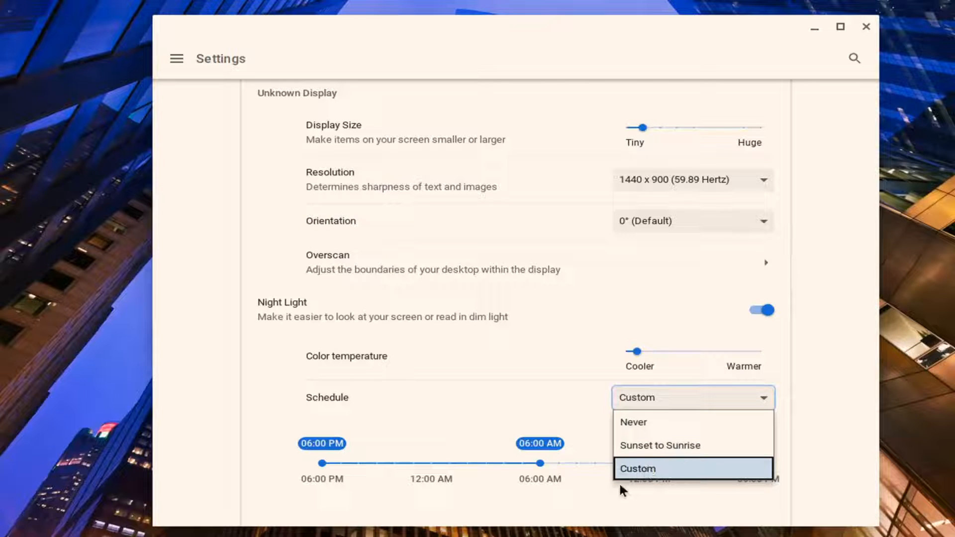
mouse_move(633, 422)
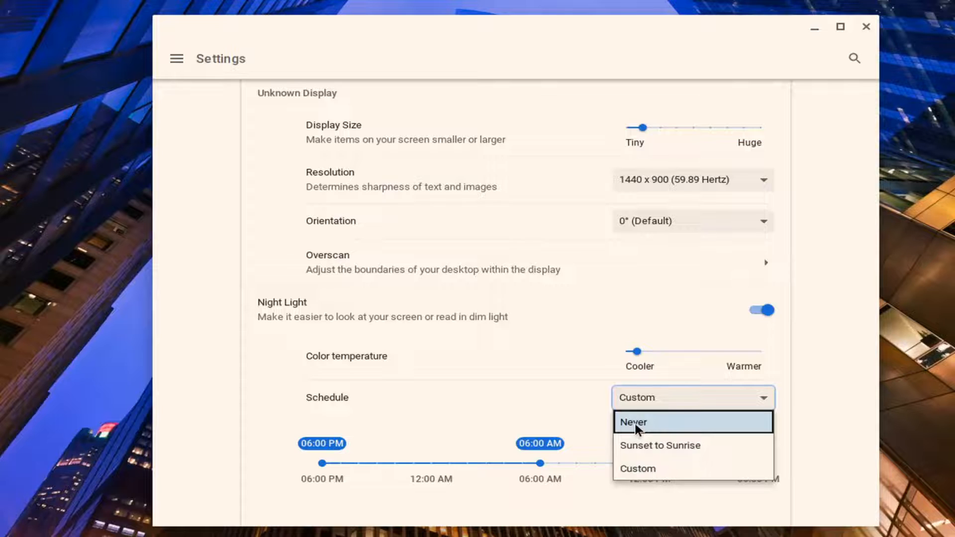
left_click(634, 422)
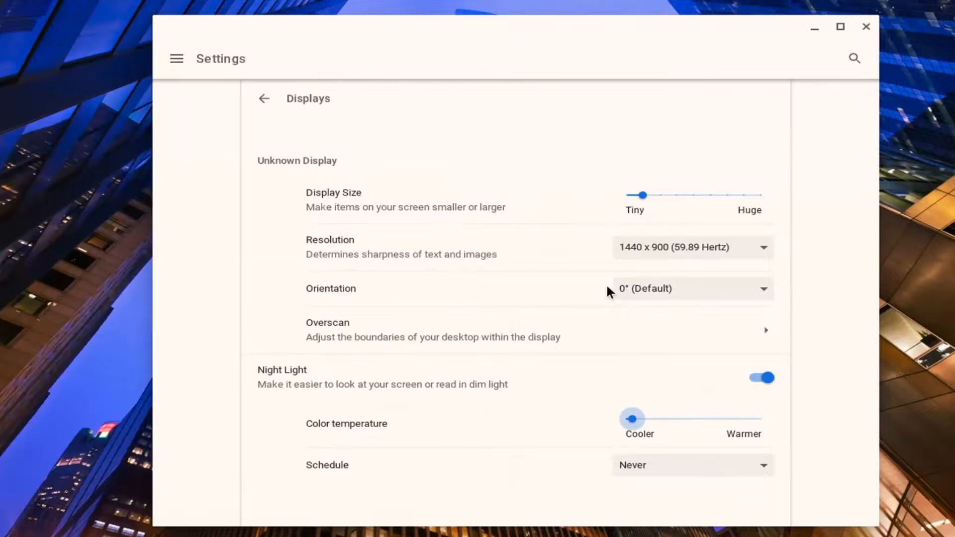
left_click_drag(632, 418, 687, 419)
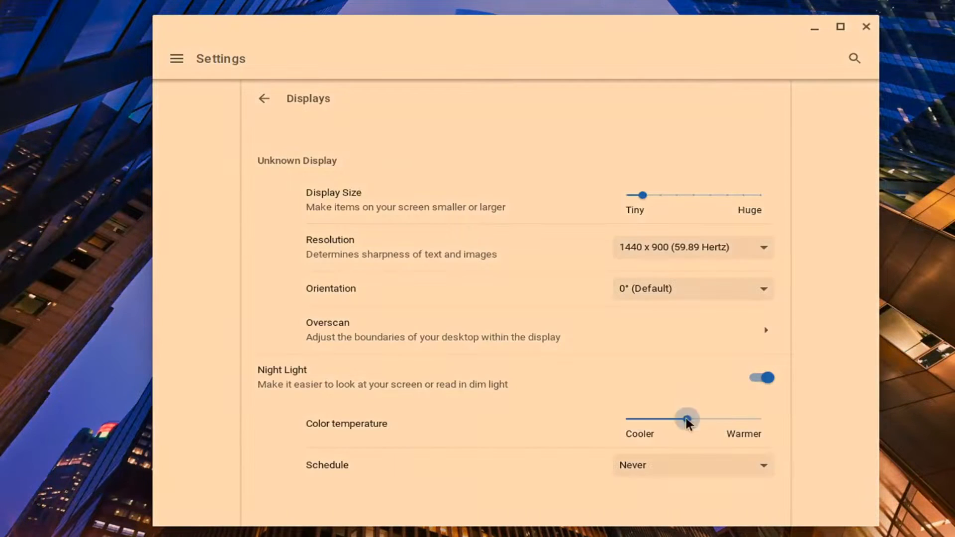
left_click_drag(686, 419, 624, 419)
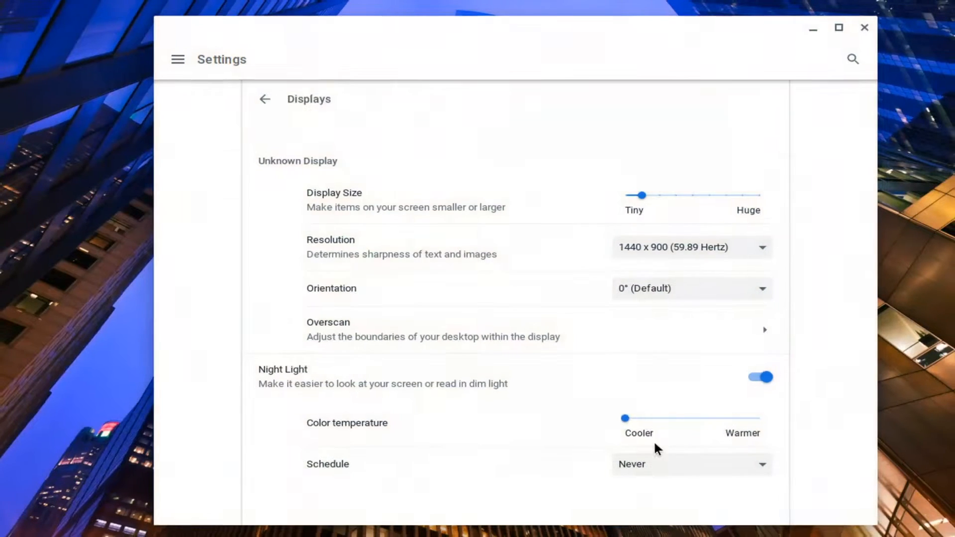